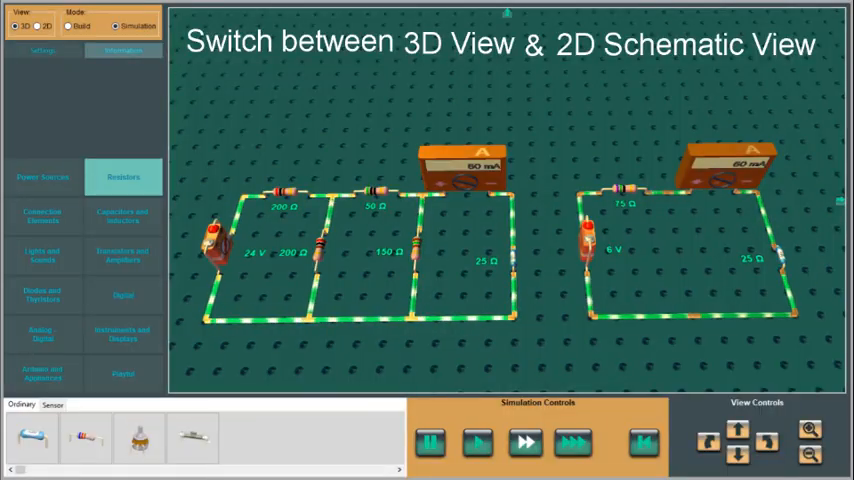
Step: Switch the view to 2D so the 24 V and 6 V ammeter loops appear as schematic symbols
click(38, 26)
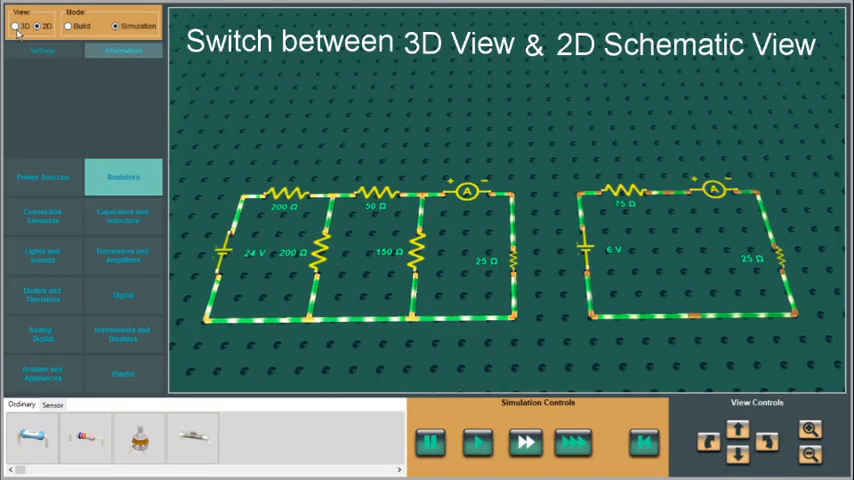